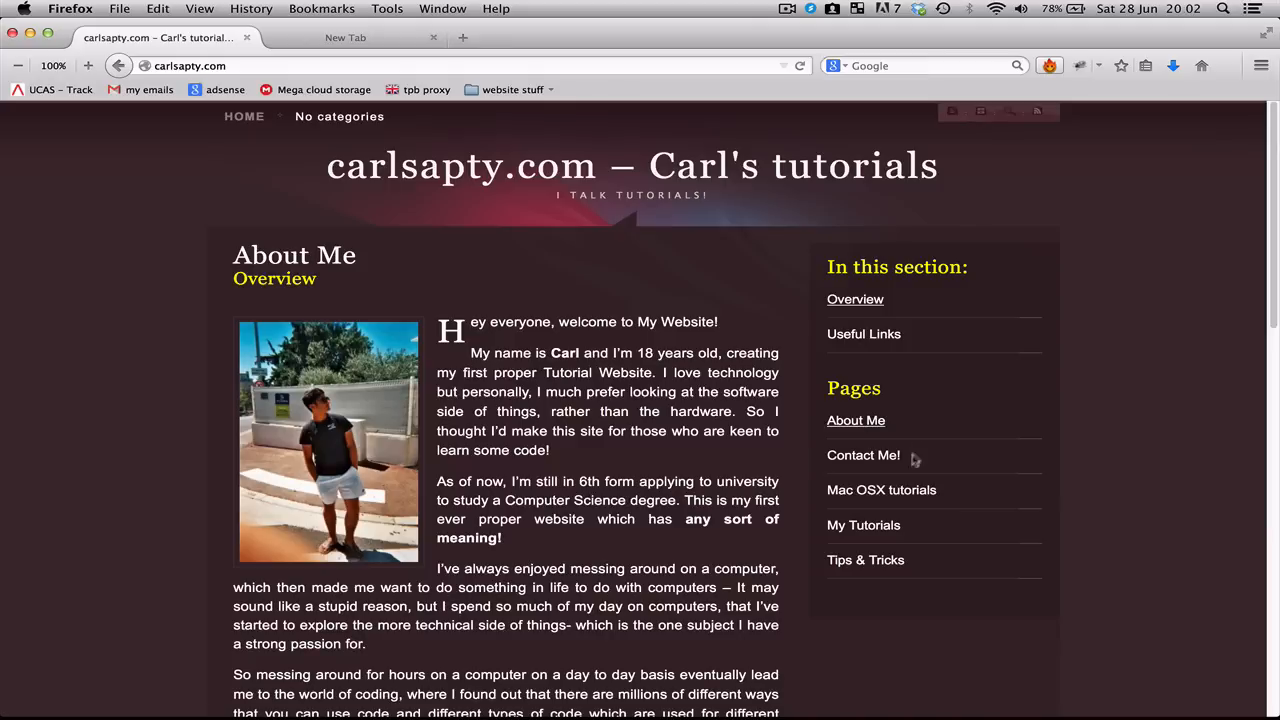
pyautogui.moveTo(880, 440)
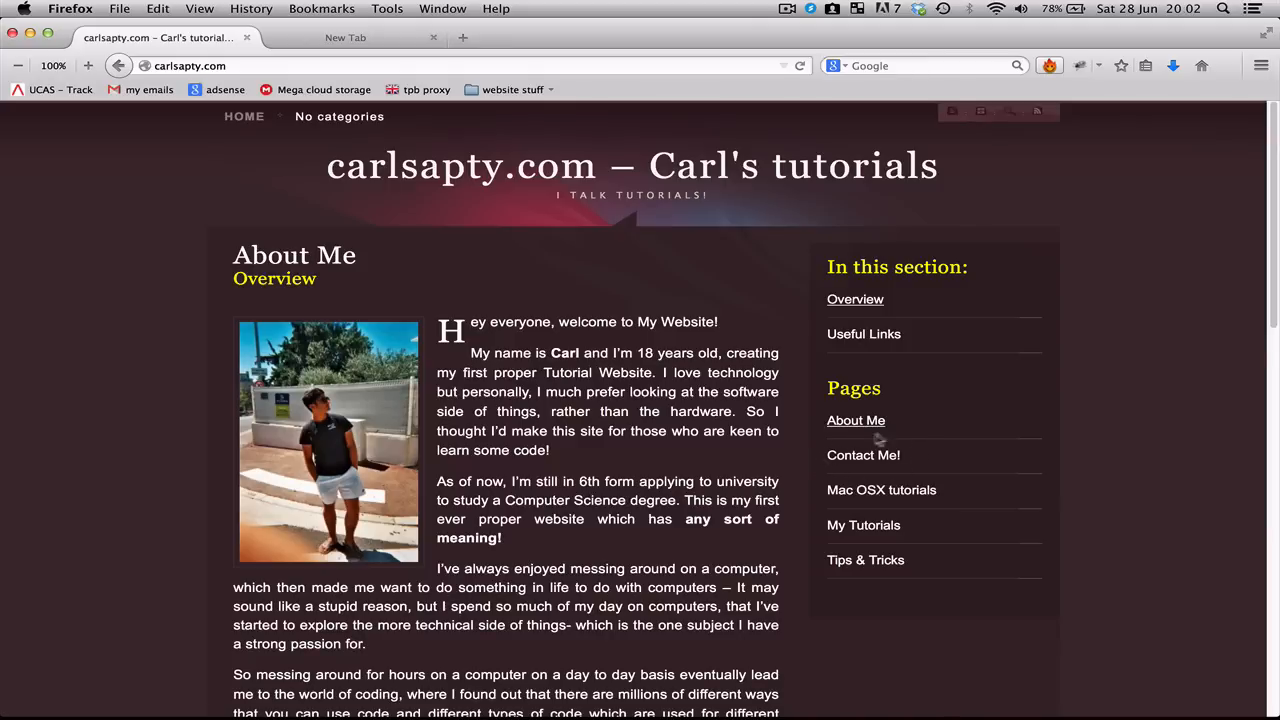
pyautogui.moveTo(830, 470)
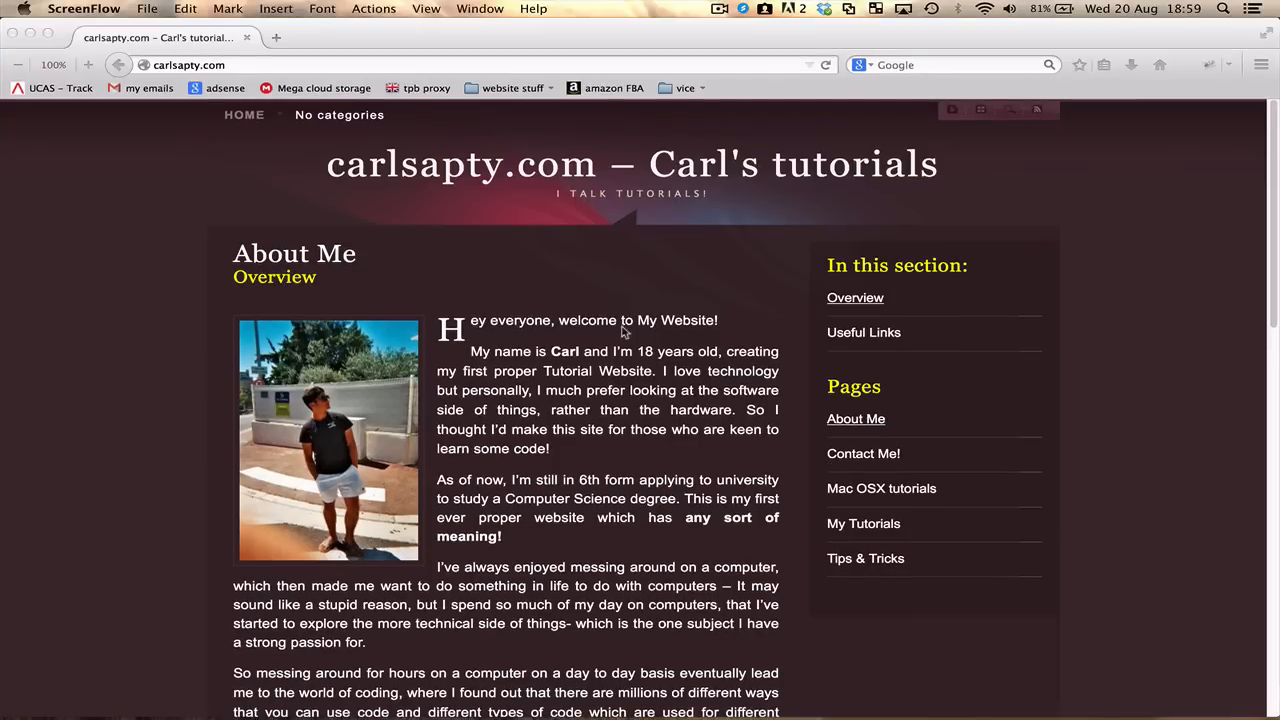
pyautogui.moveTo(650, 318)
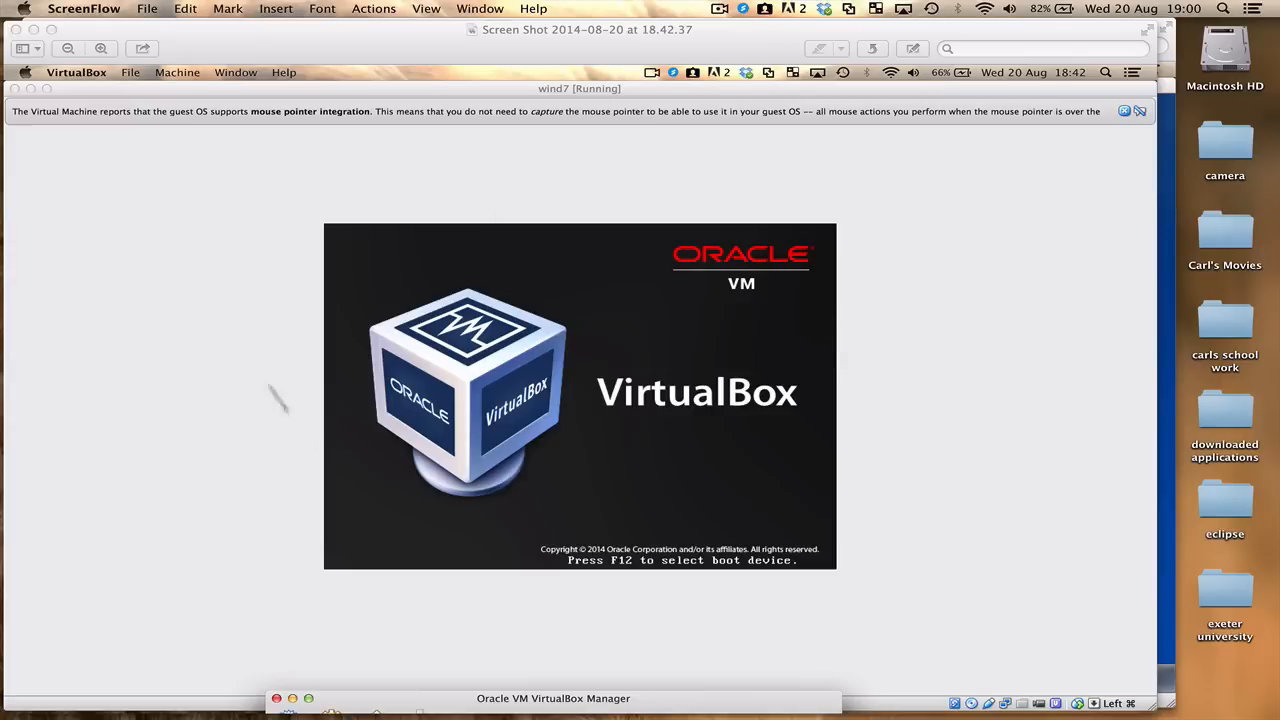
pyautogui.moveTo(738, 56)
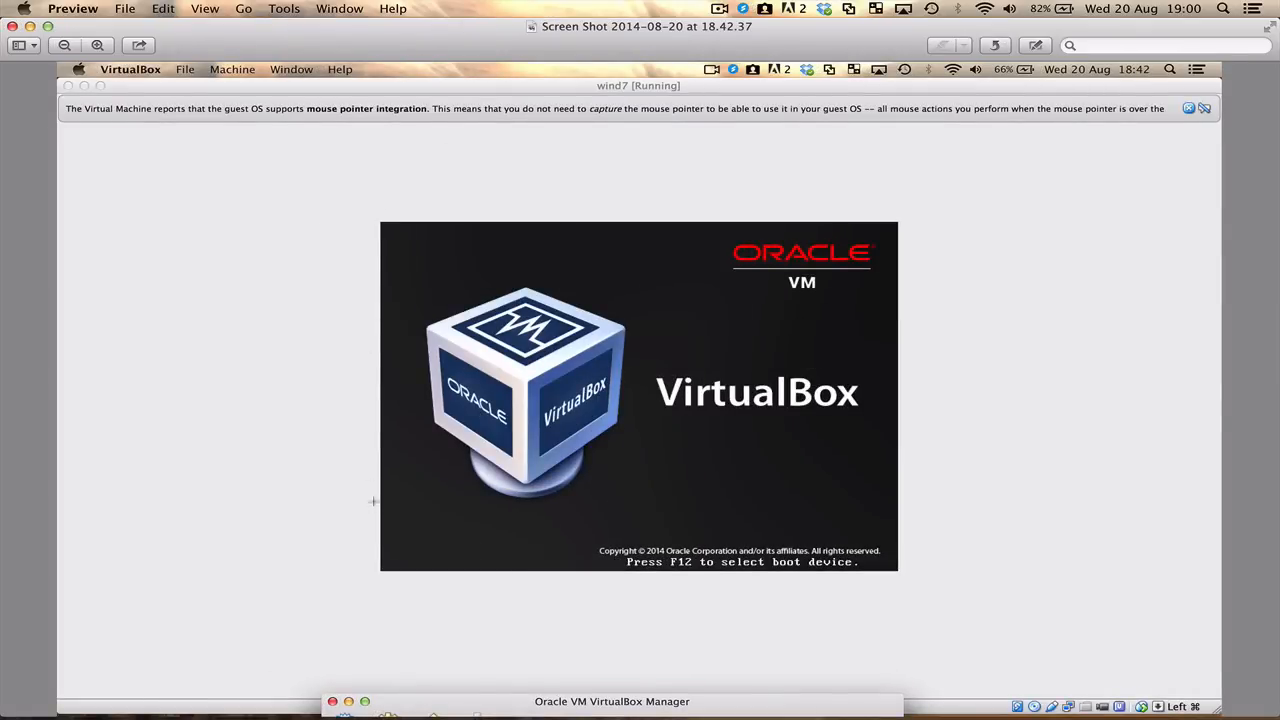
pyautogui.moveTo(376, 516)
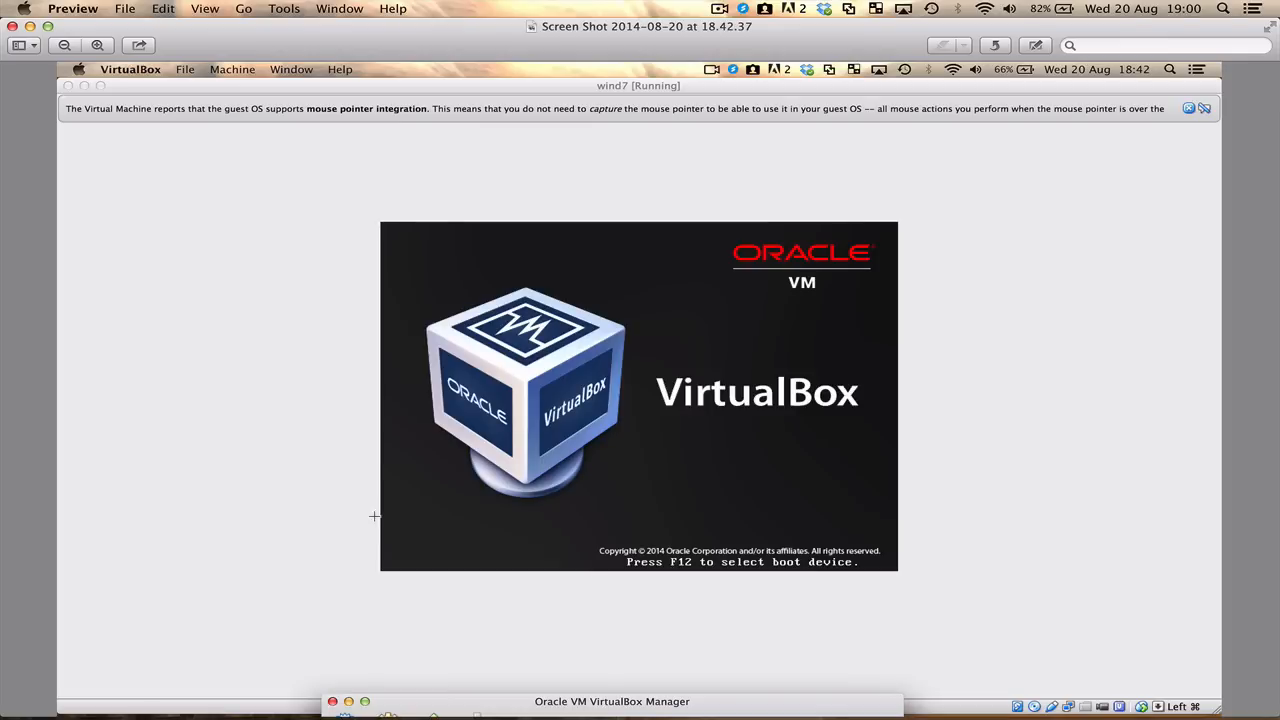
pyautogui.moveTo(748, 534)
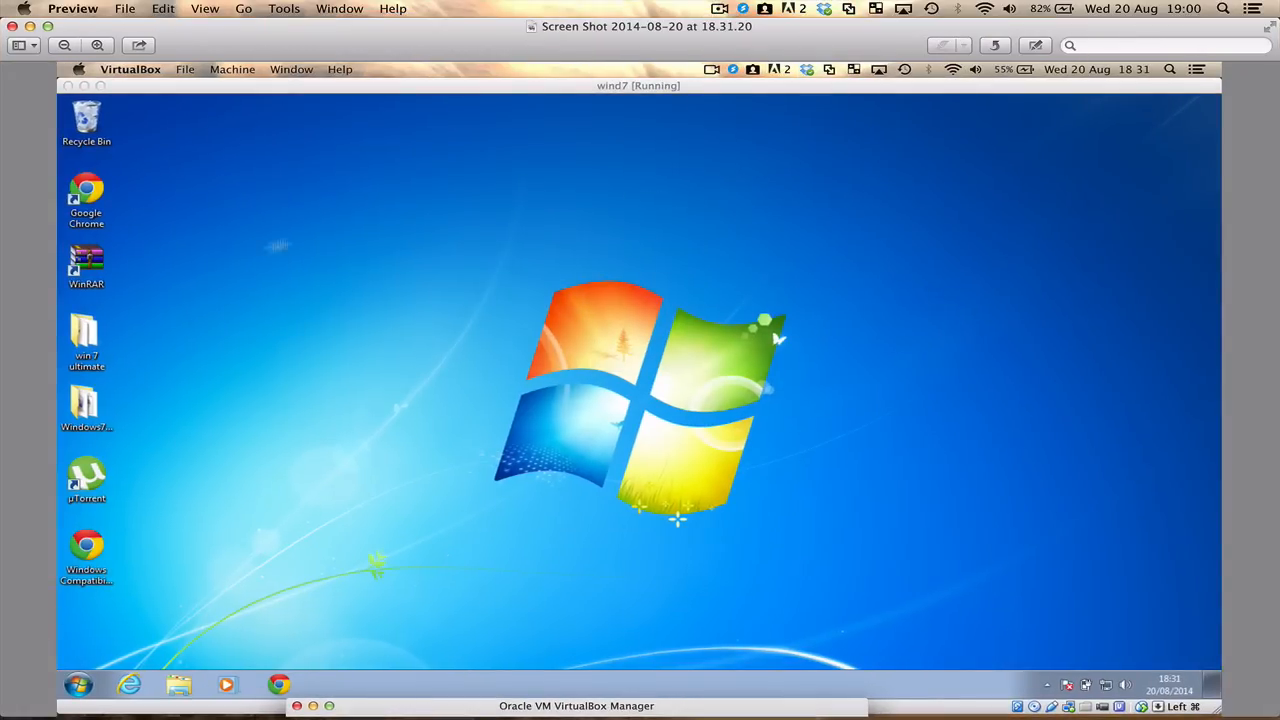
pyautogui.moveTo(272, 472)
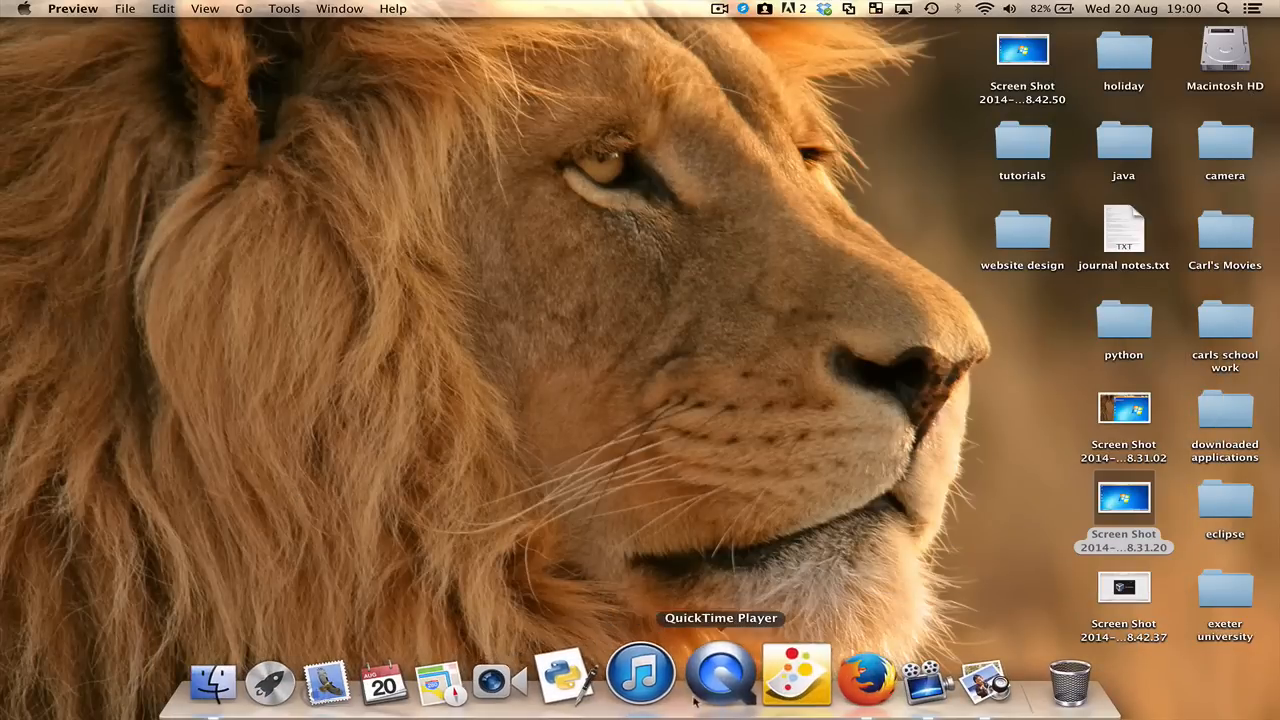
# - Launch VirtualBox and start the wind7 virtual machine booting Windows 7
pyautogui.click(270, 680)
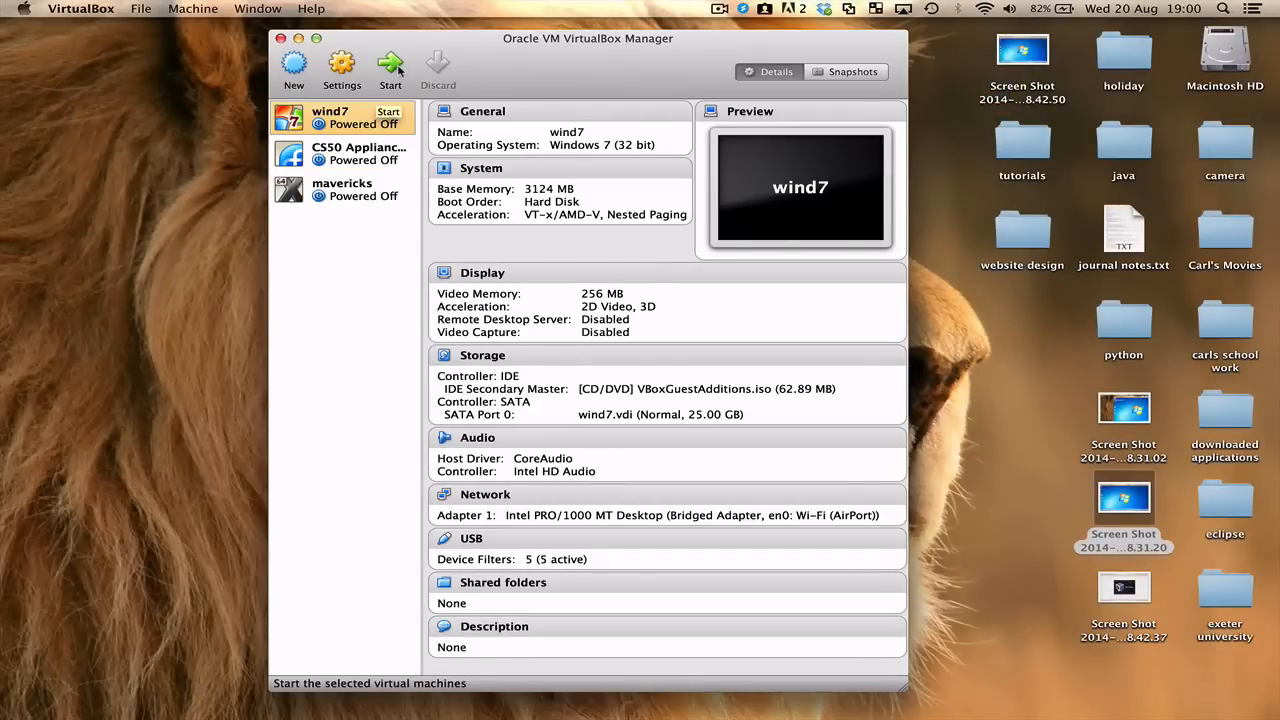
pyautogui.click(390, 64)
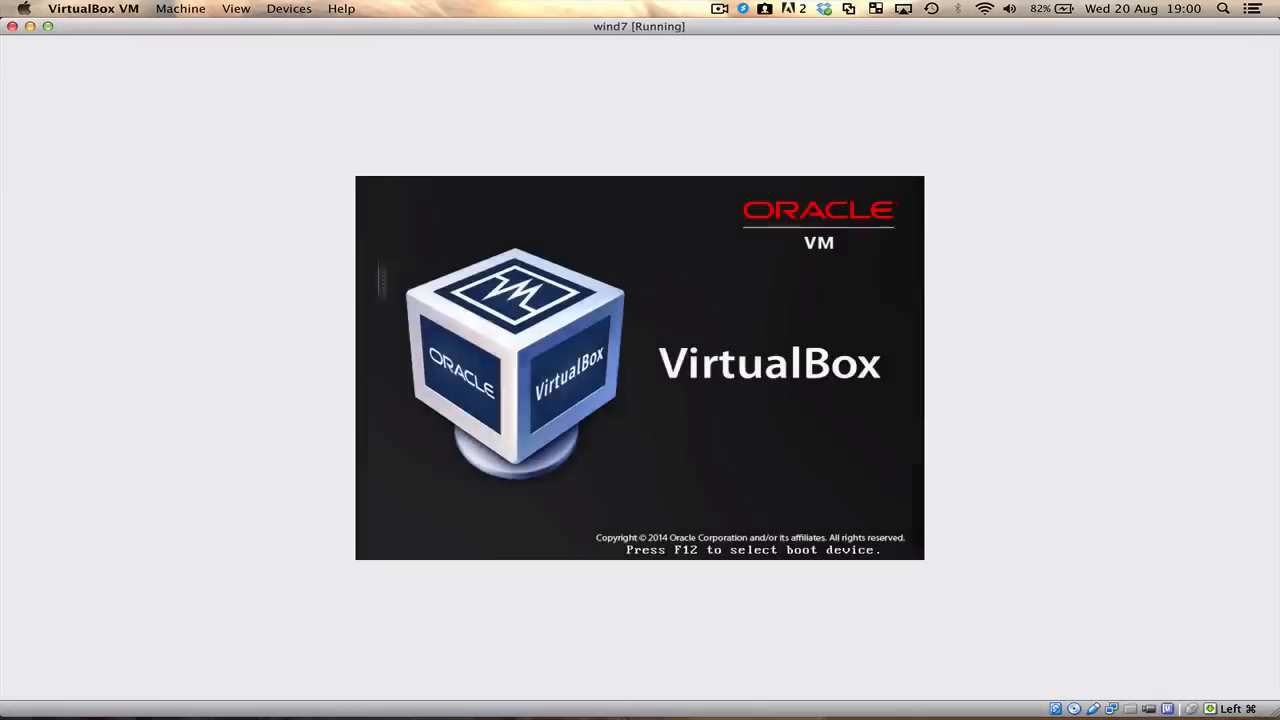
pyautogui.moveTo(390, 444)
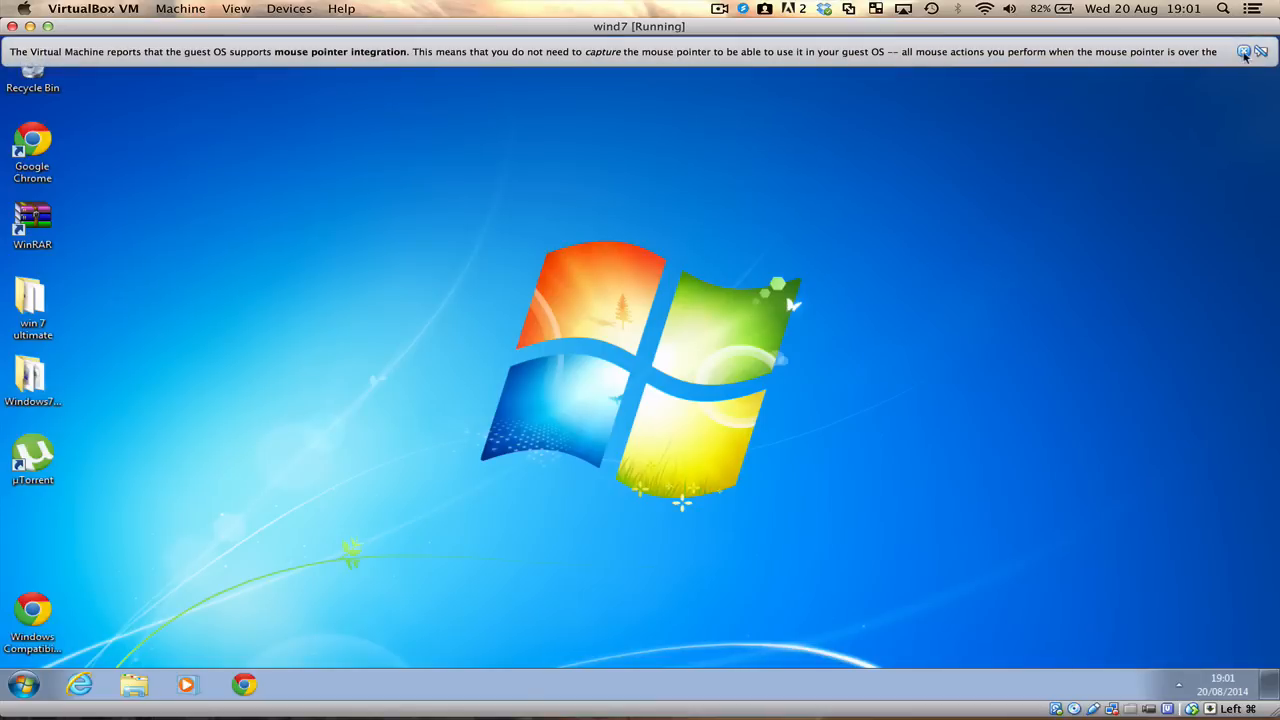
# - Dismiss the mouse pointer integration notice over the Windows 7 desktop
pyautogui.click(1262, 52)
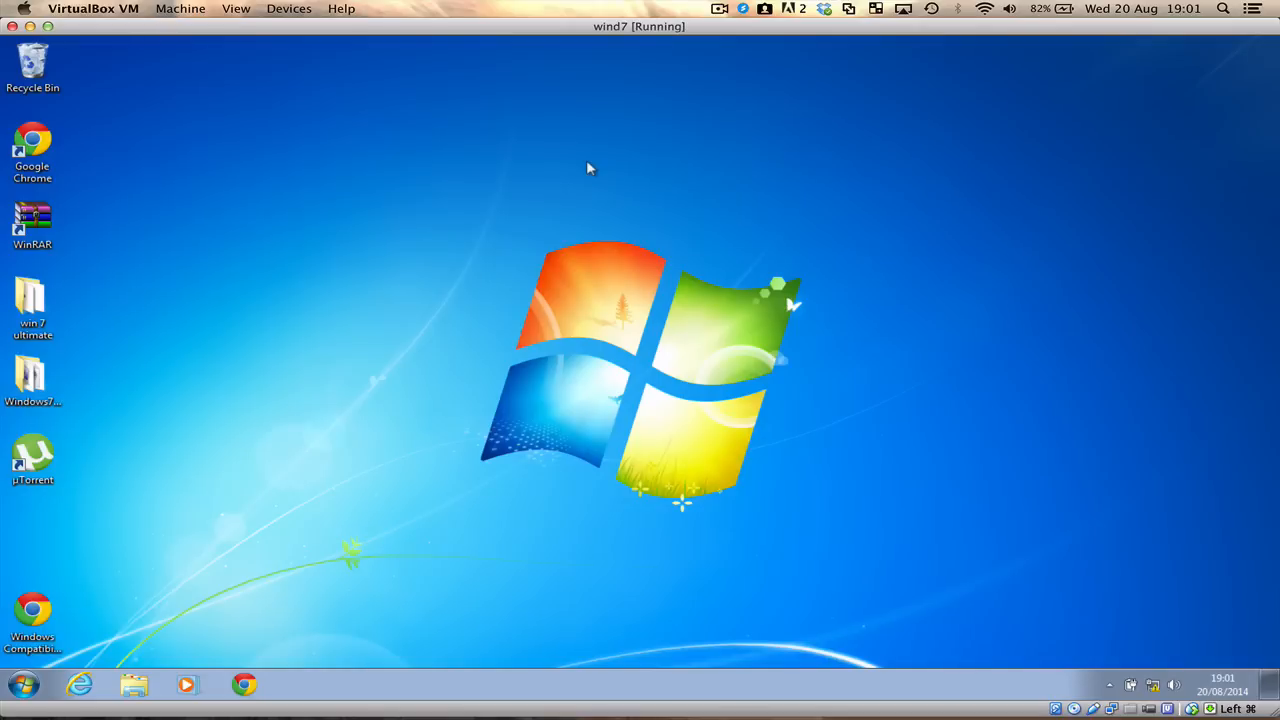
pyautogui.moveTo(304, 18)
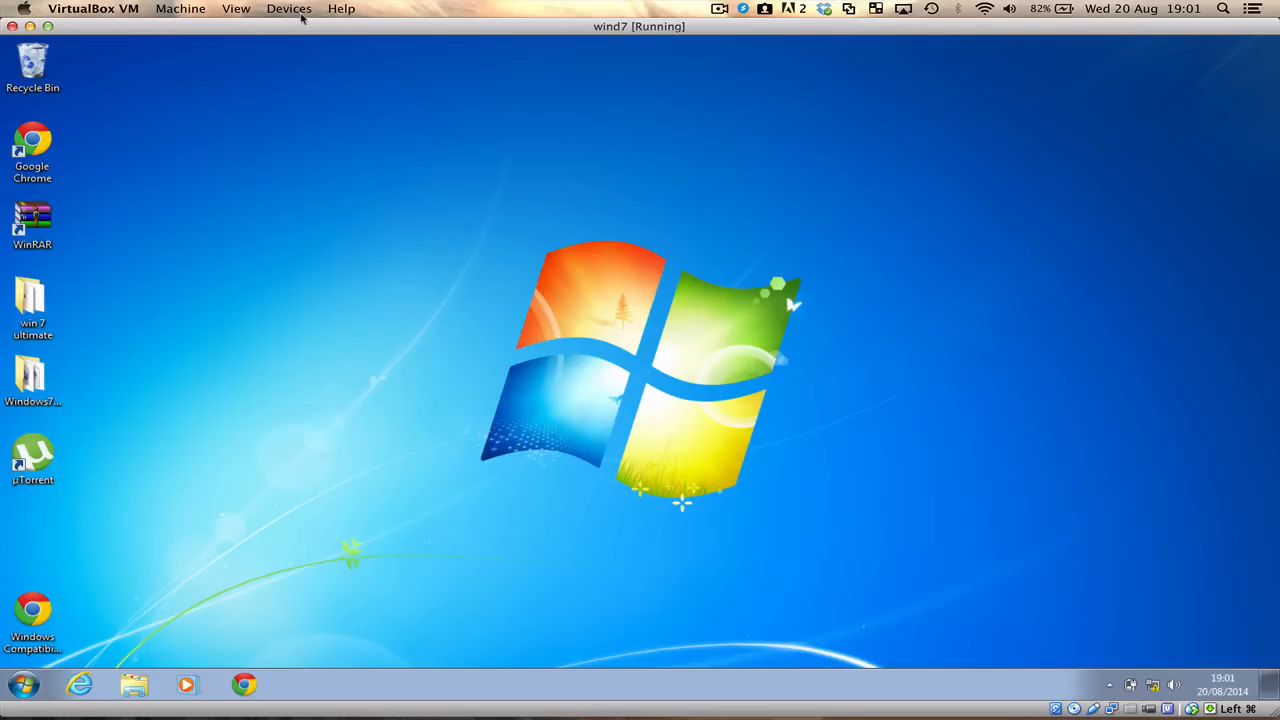
pyautogui.click(288, 8)
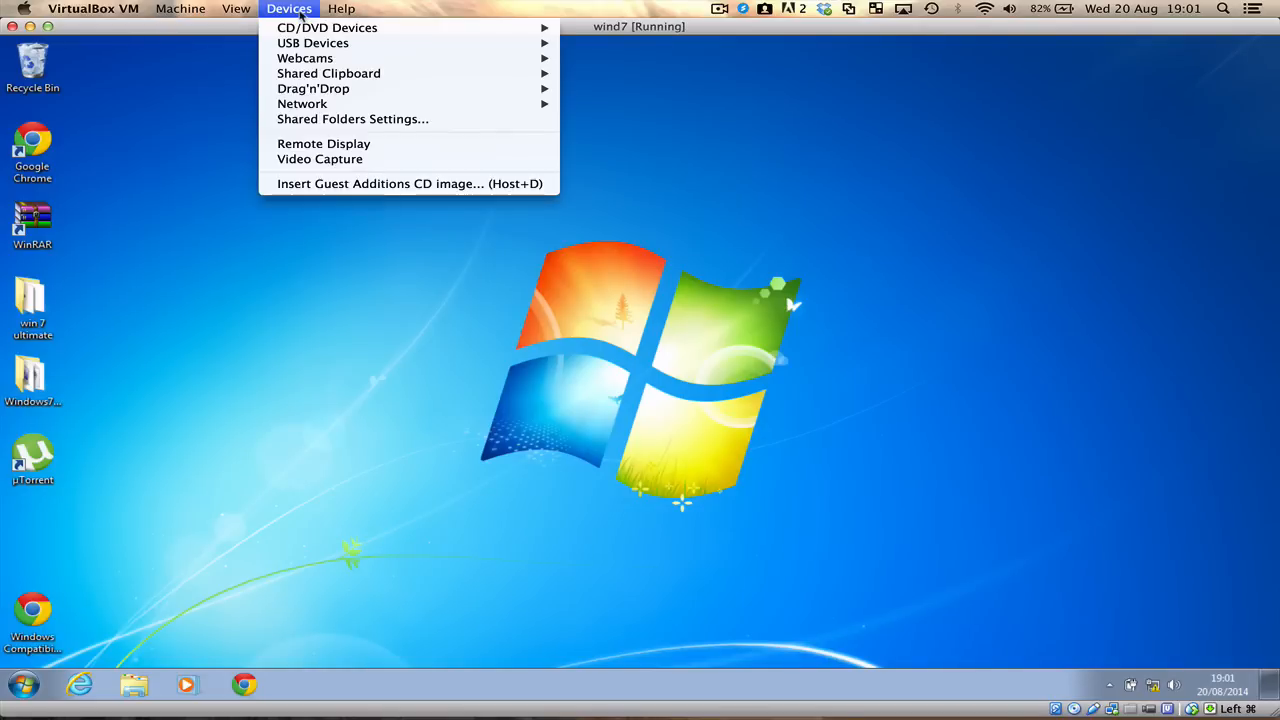
pyautogui.moveTo(380, 184)
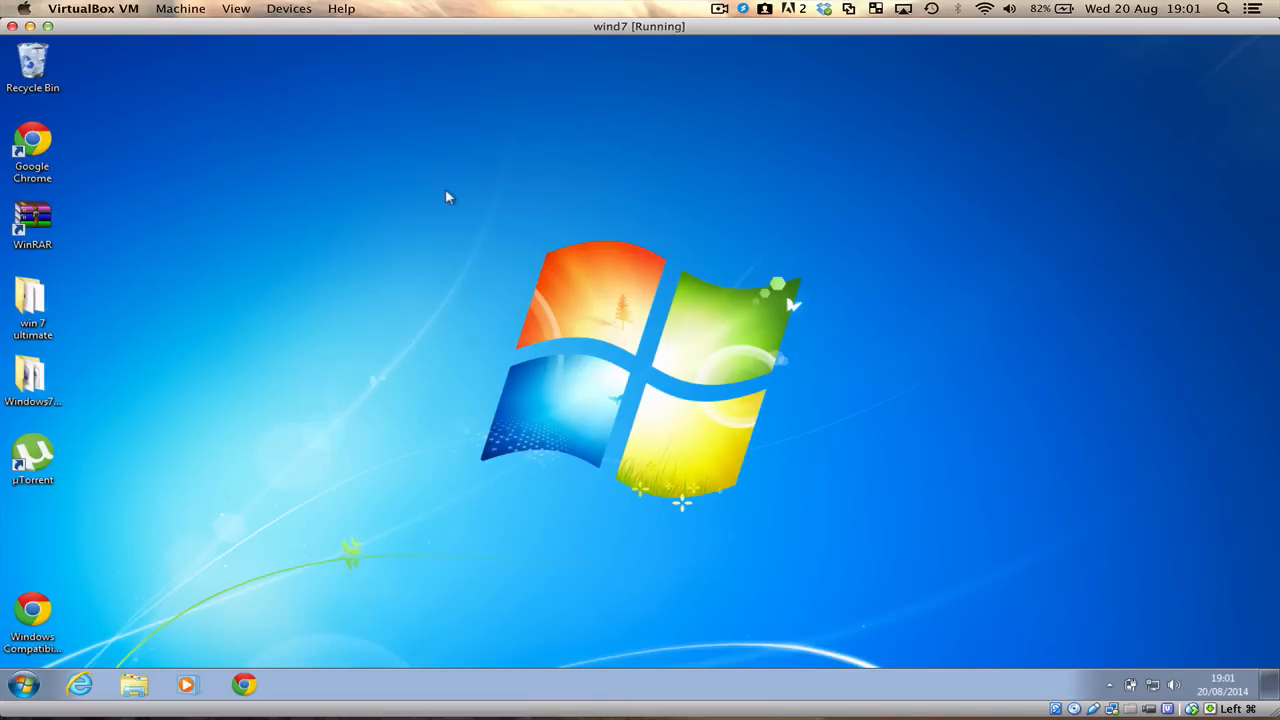
pyautogui.moveTo(190, 596)
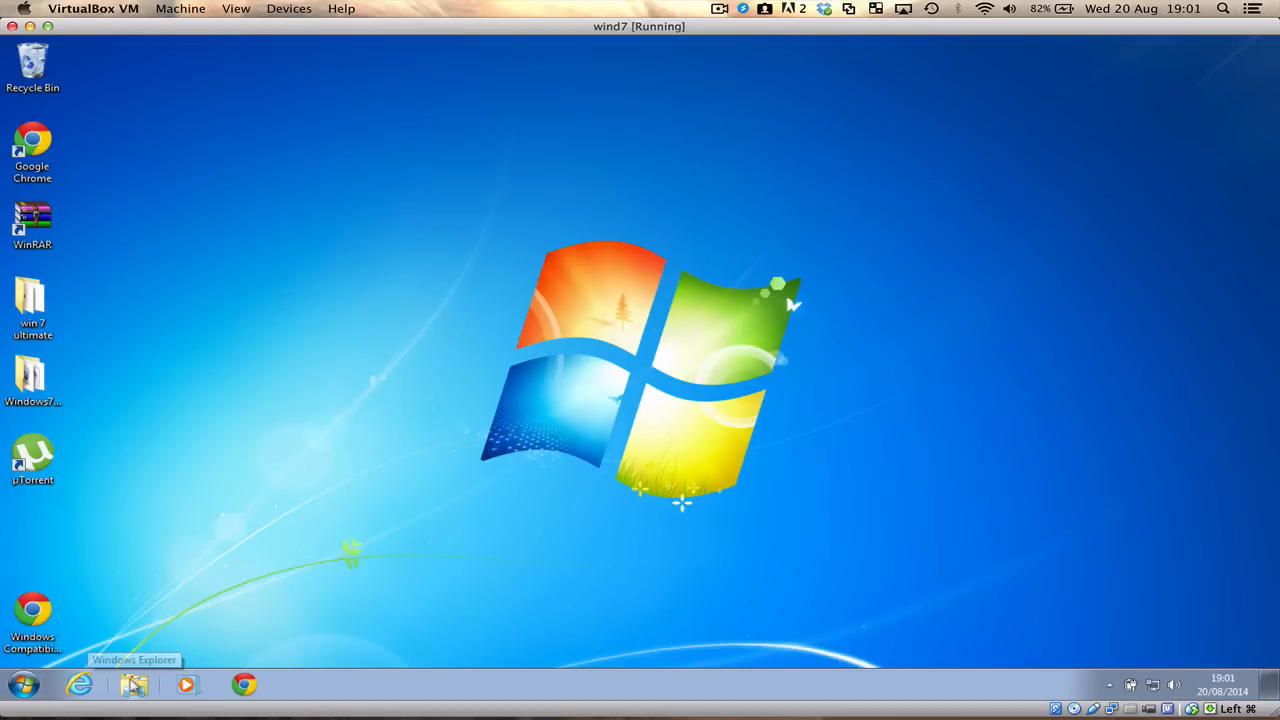
# - Run the Guest Additions installer from CD Drive (D:) in Computer and allow it in the UAC prompt
pyautogui.click(132, 684)
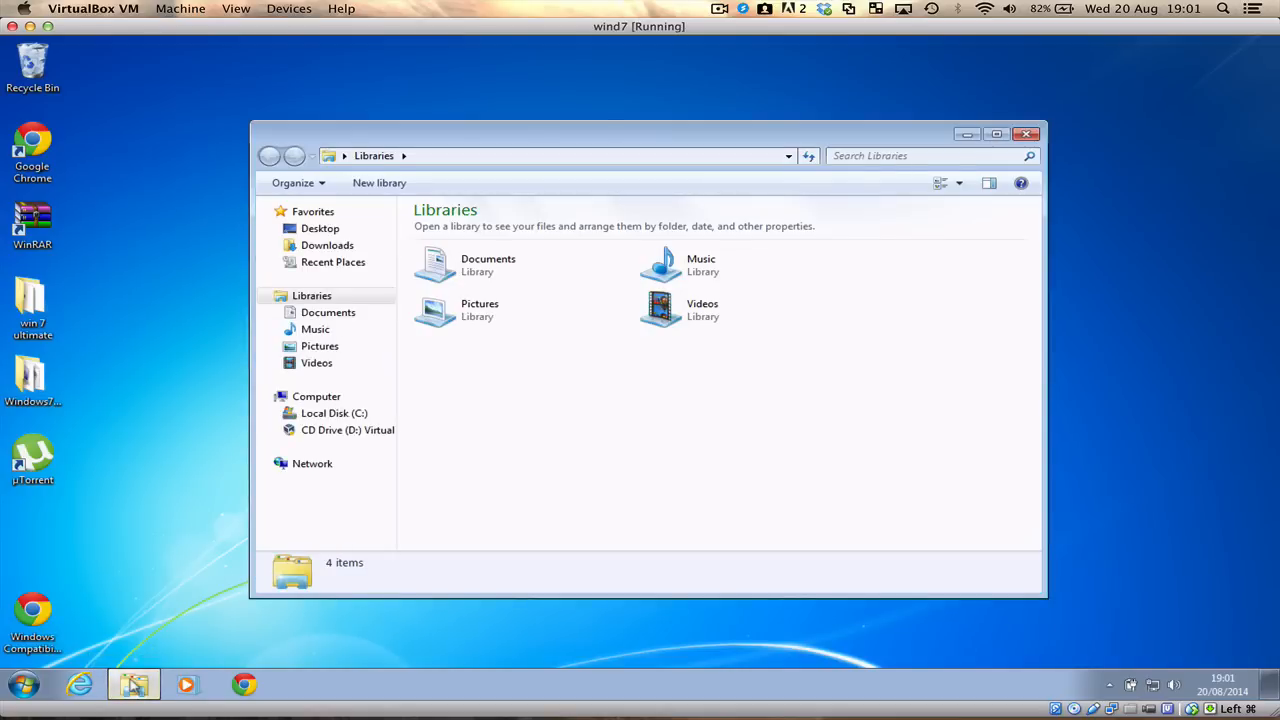
pyautogui.click(316, 396)
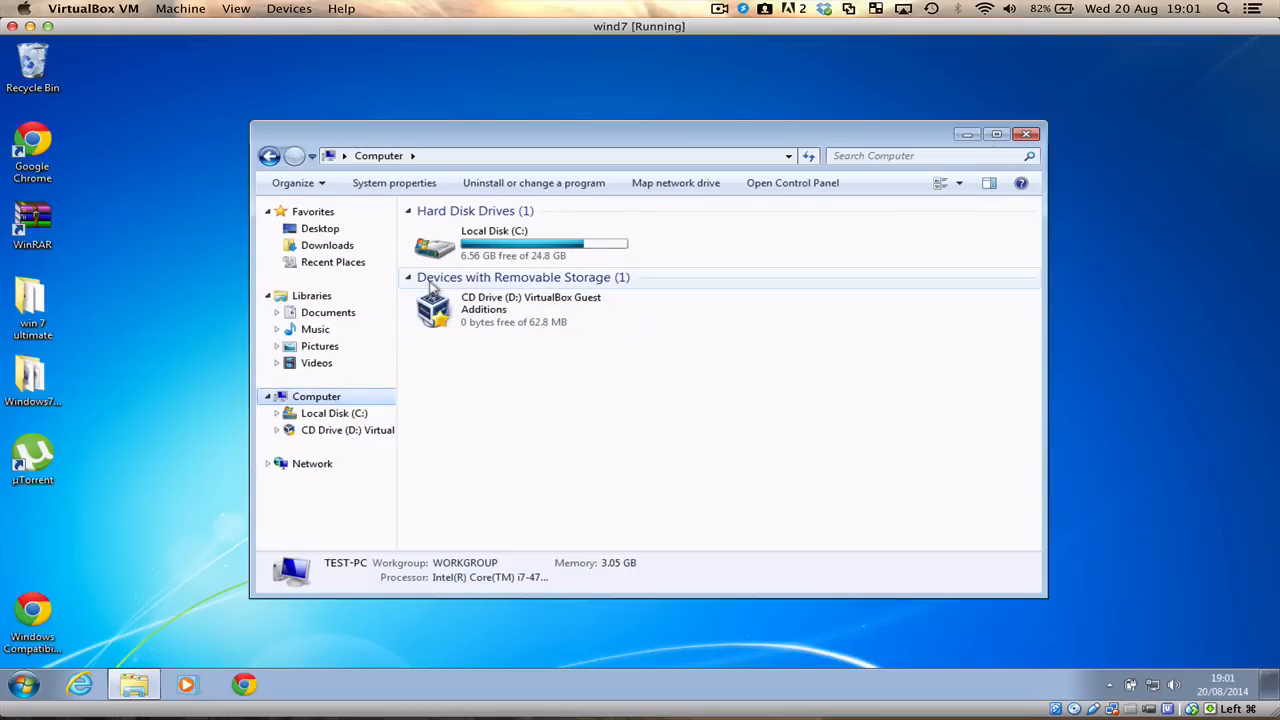
pyautogui.moveTo(596, 280)
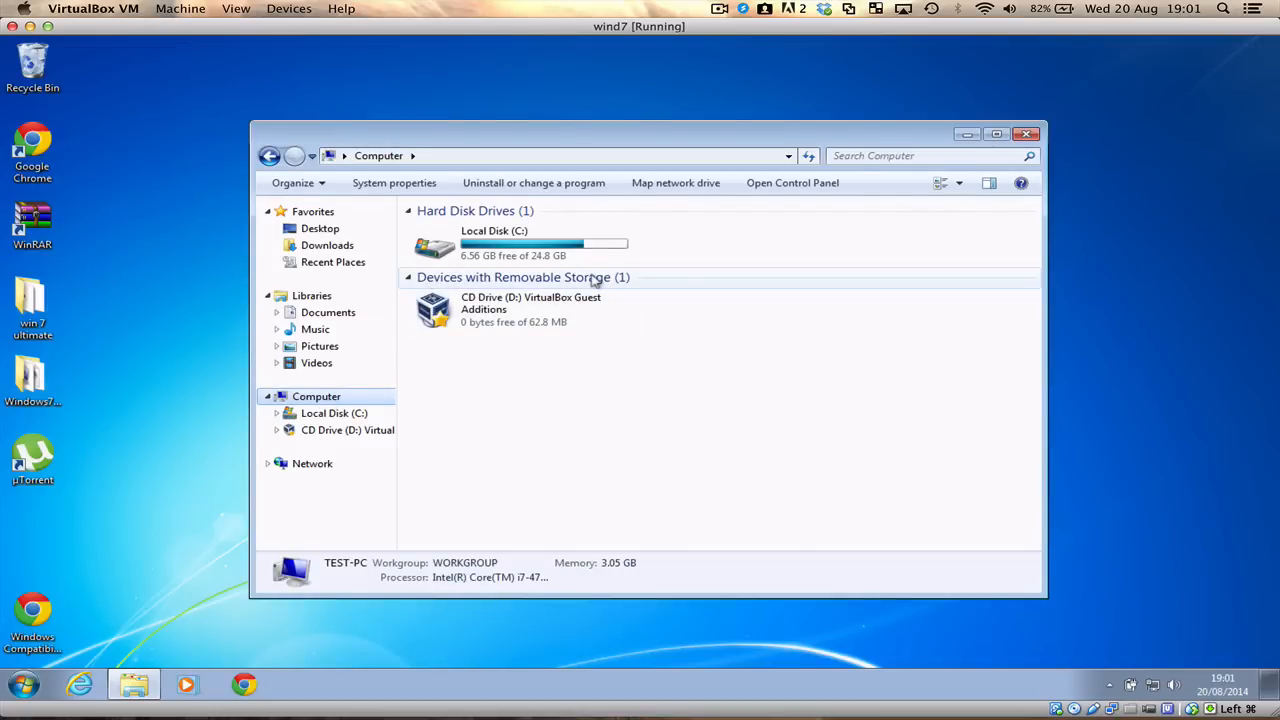
pyautogui.moveTo(428, 370)
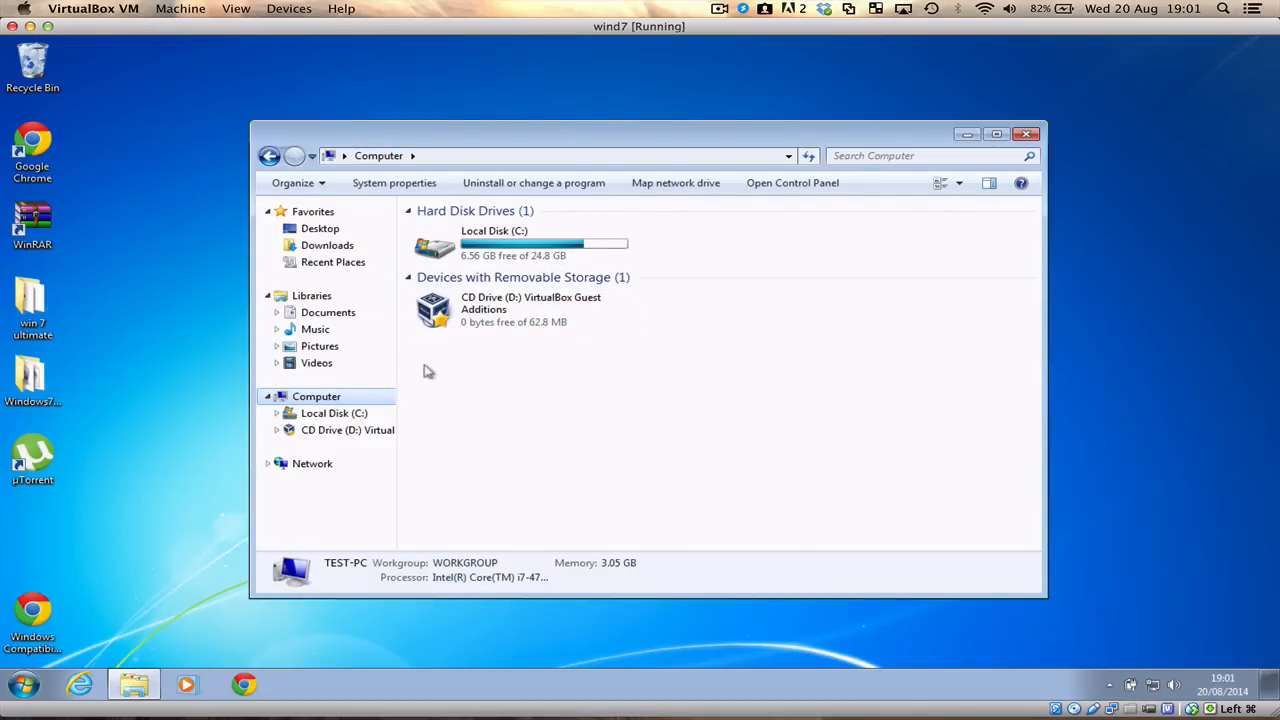
pyautogui.moveTo(484, 316)
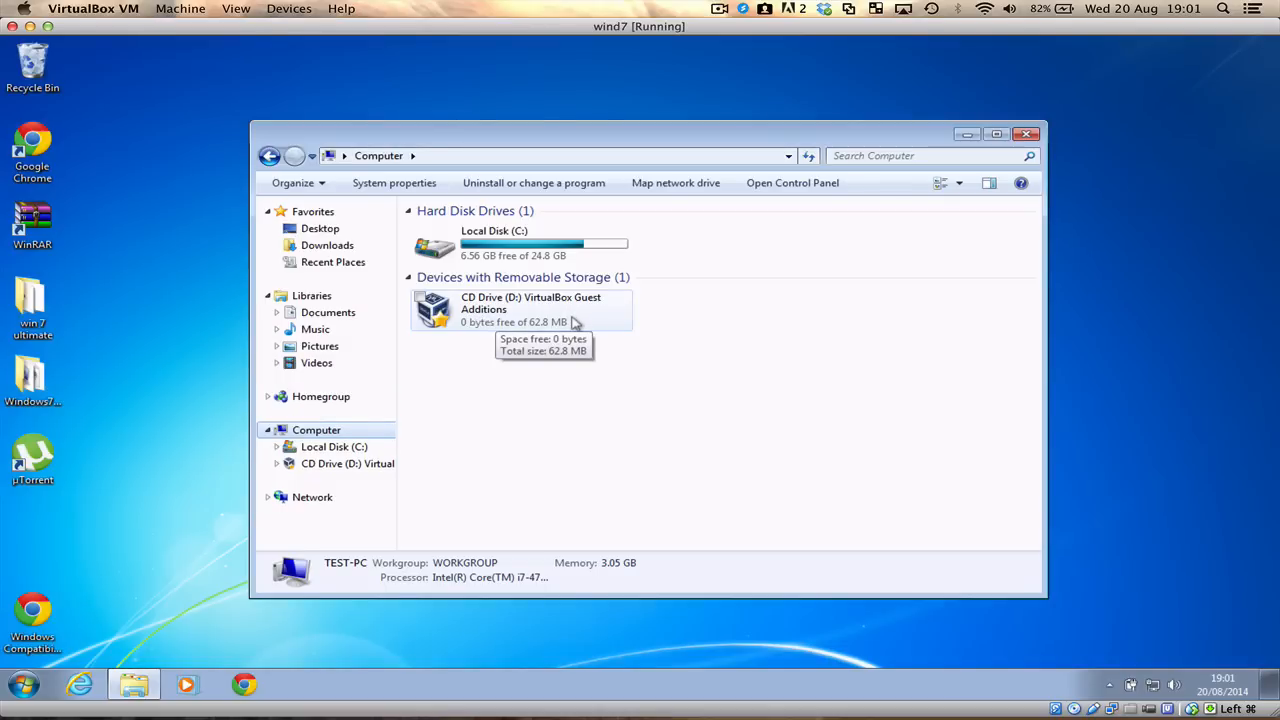
pyautogui.click(530, 308)
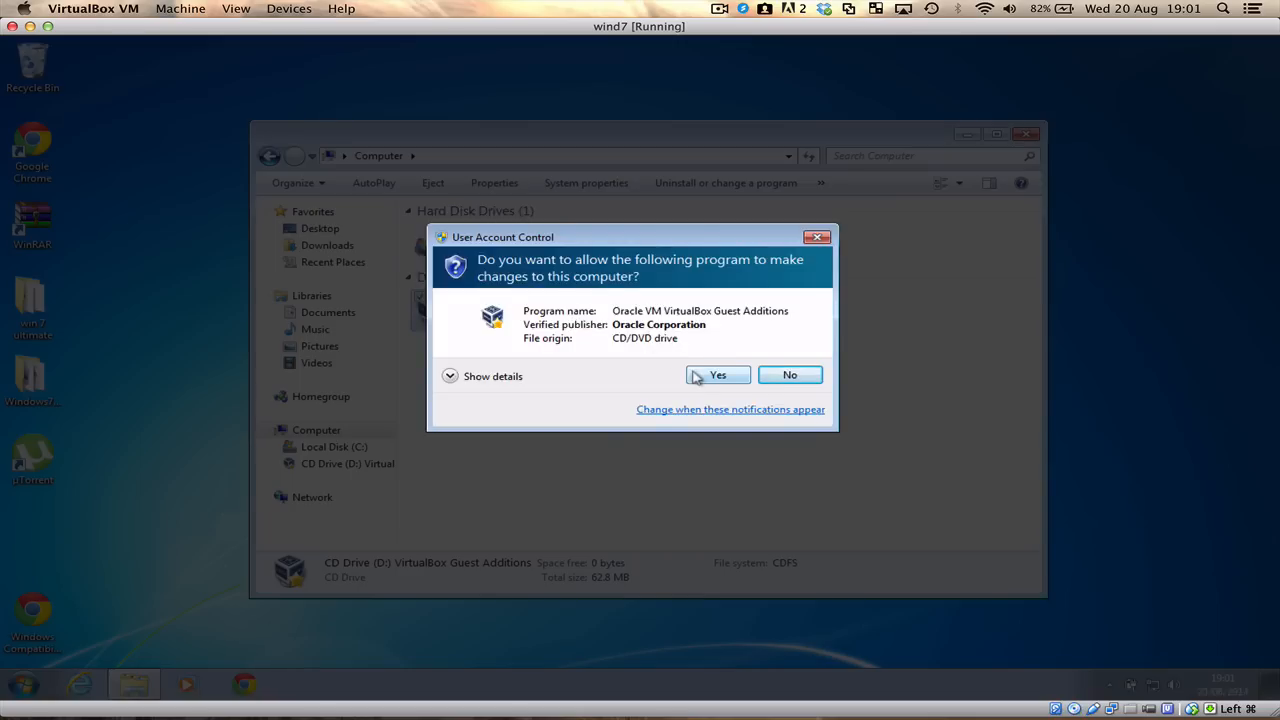
pyautogui.click(716, 374)
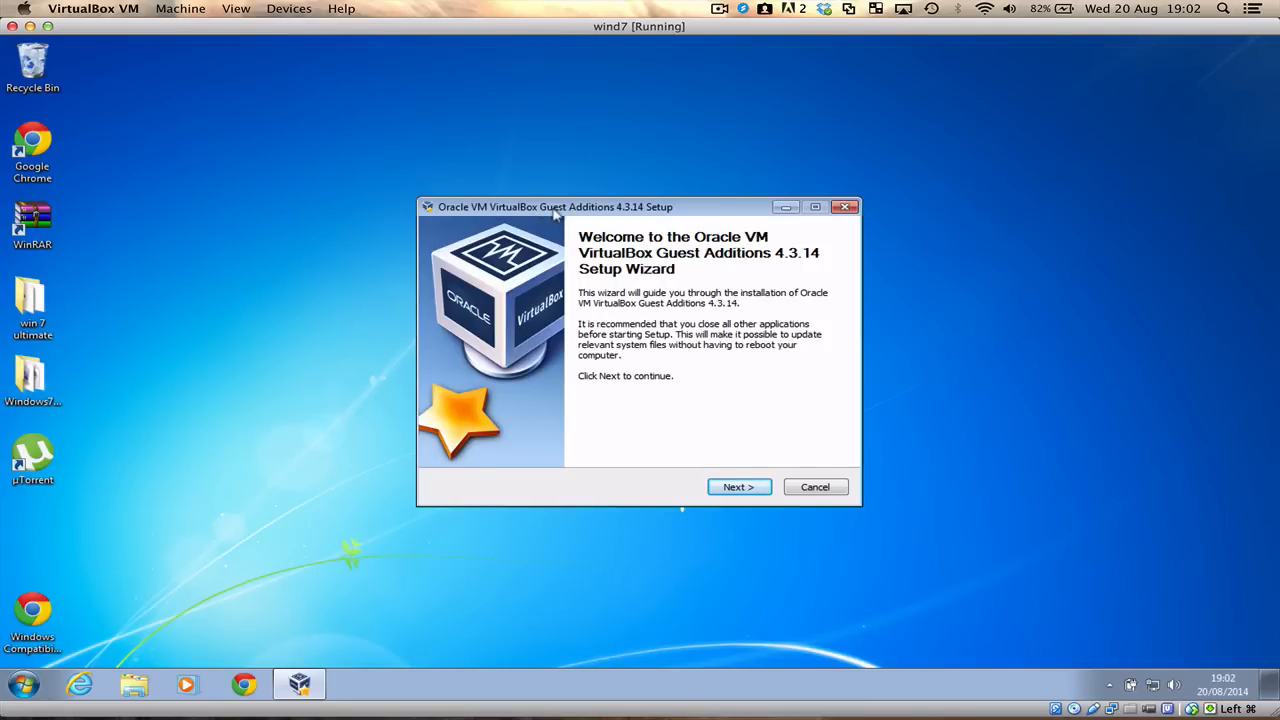
pyautogui.moveTo(604, 218)
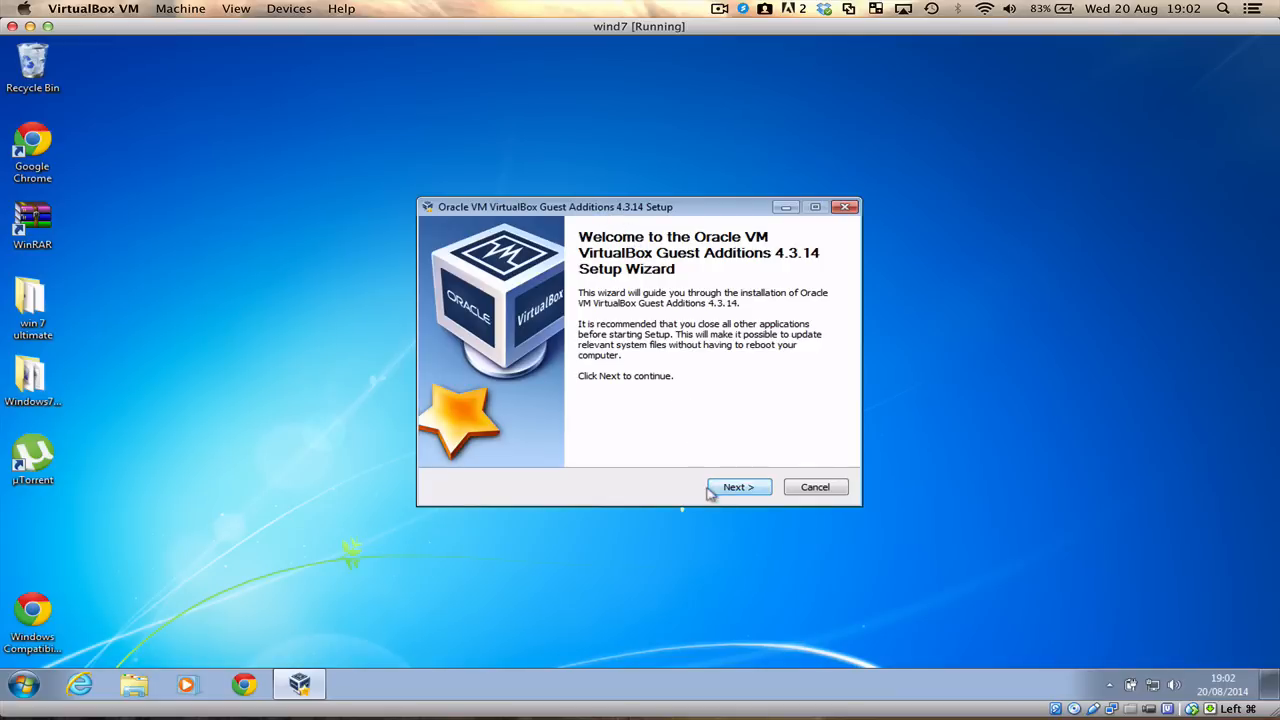
# - Install Guest Additions 4.3.14 with default folder and components, then reboot now
pyautogui.click(738, 488)
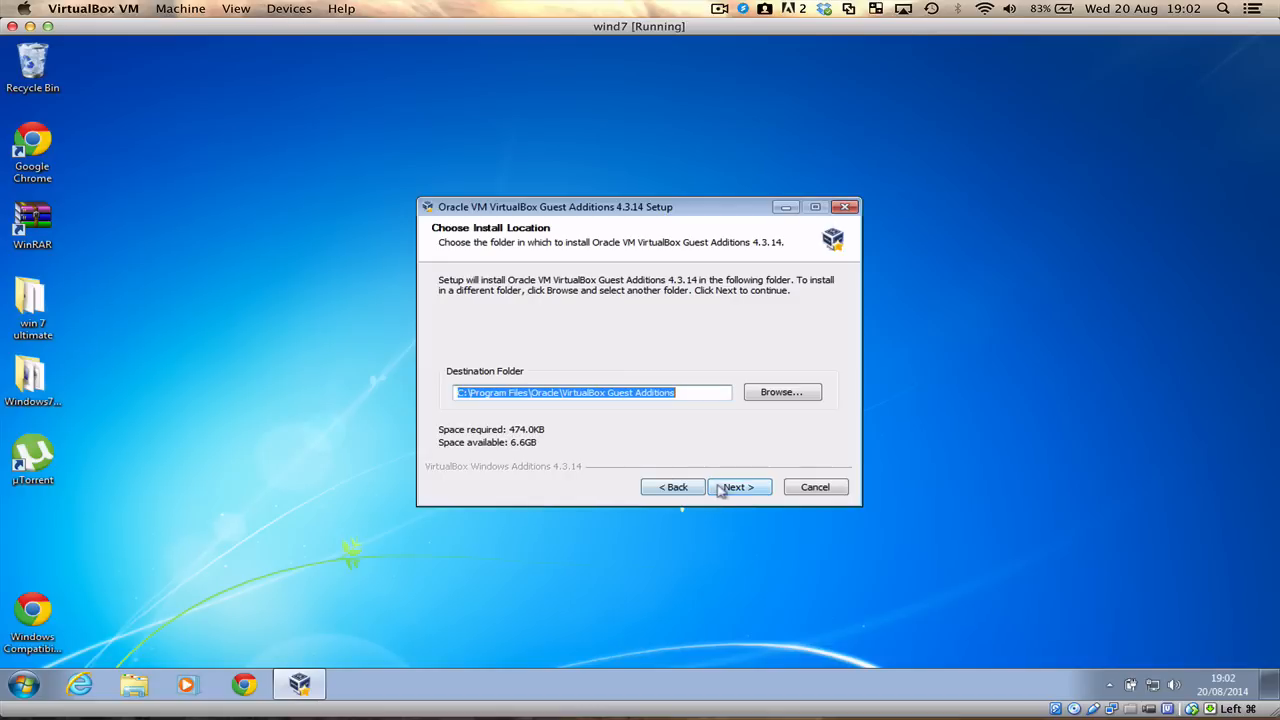
pyautogui.click(736, 488)
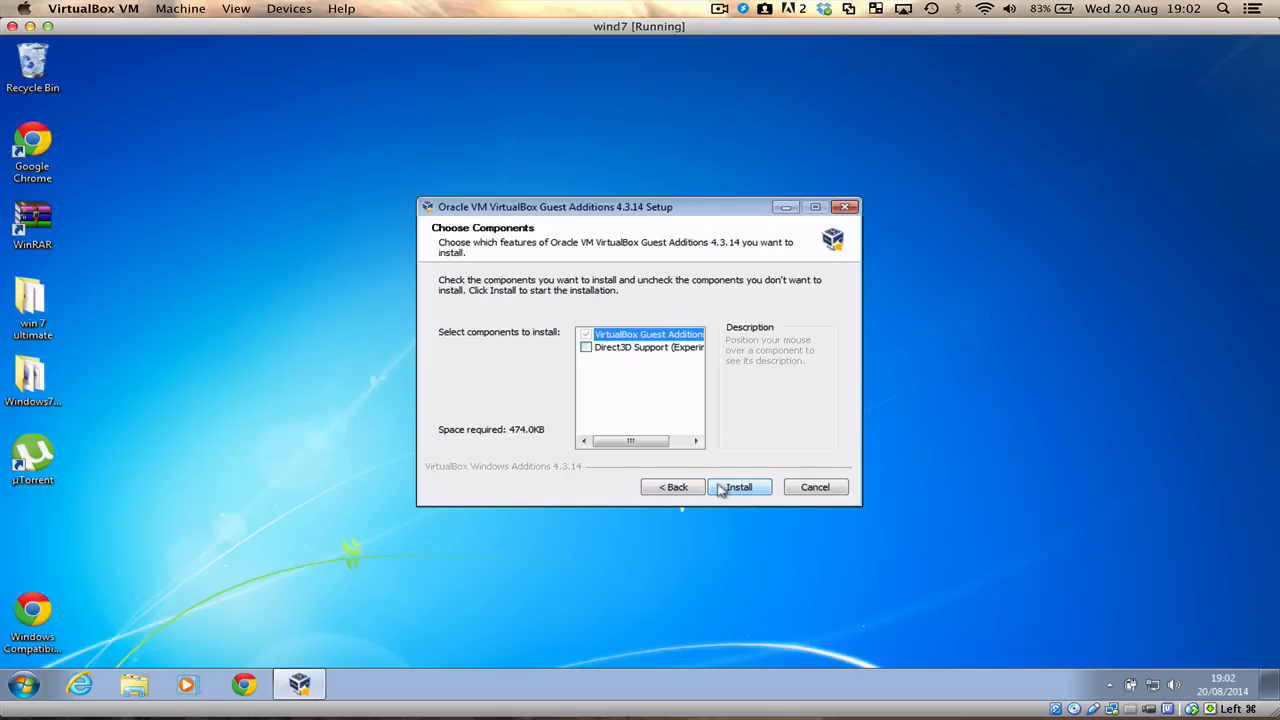
pyautogui.moveTo(600, 348)
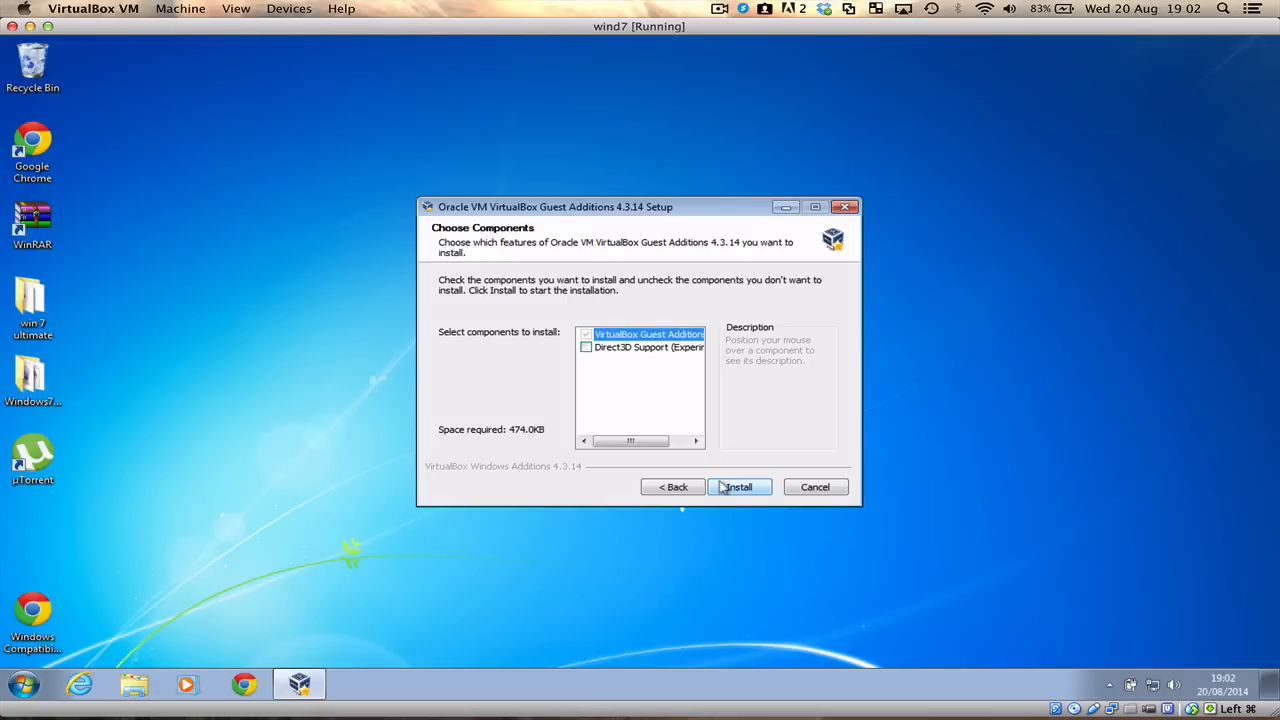
pyautogui.click(738, 488)
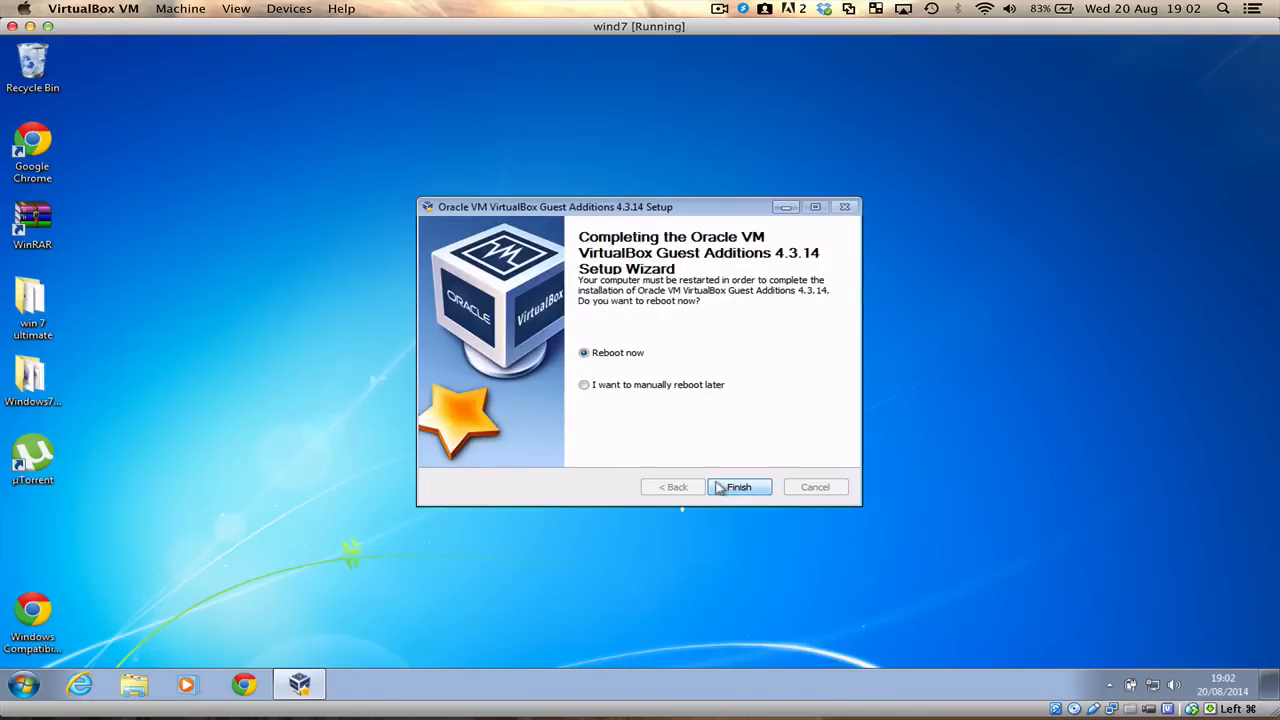
pyautogui.click(740, 488)
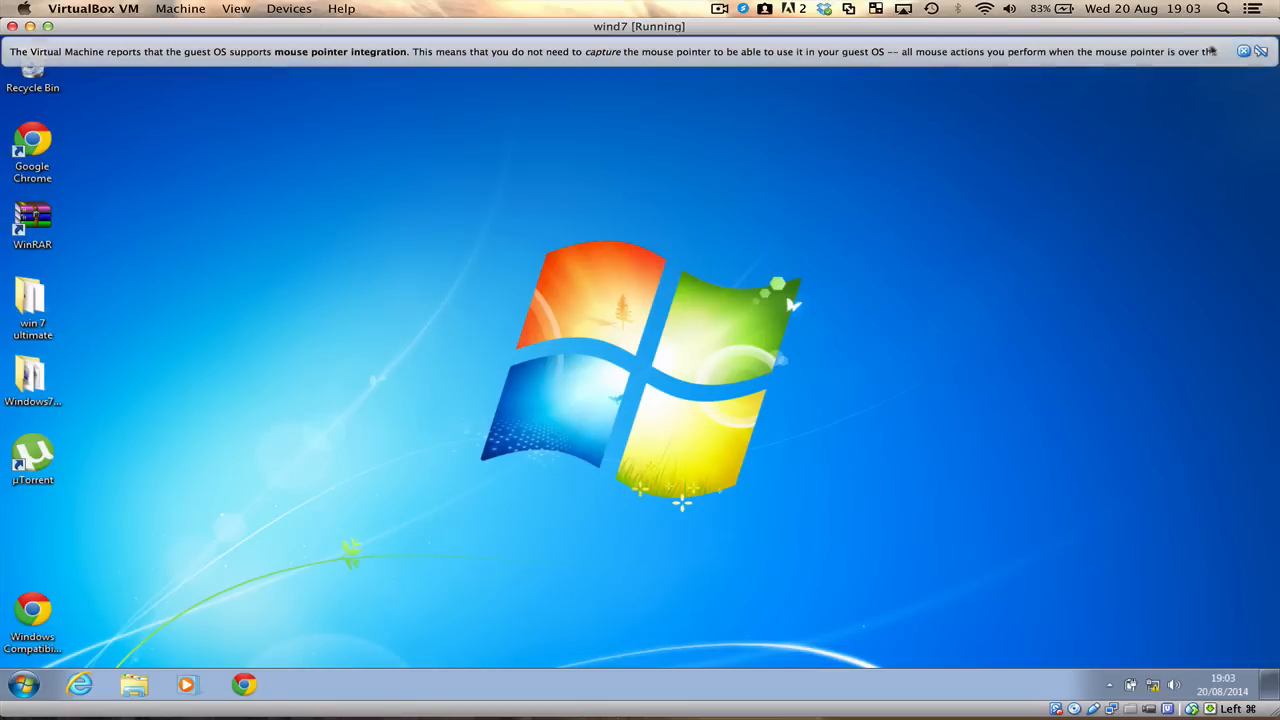
# - Dismiss the notice and switch the VM to full-screen via View, confirming Switch
pyautogui.click(1260, 52)
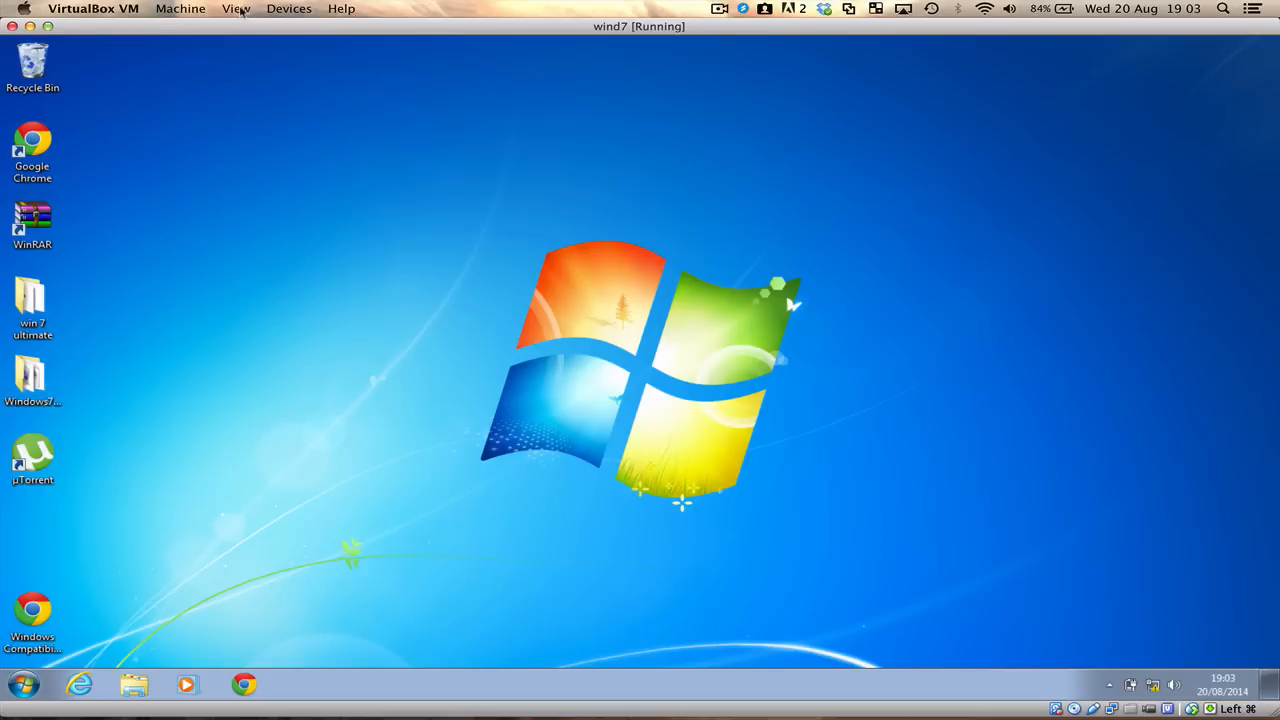
pyautogui.click(236, 8)
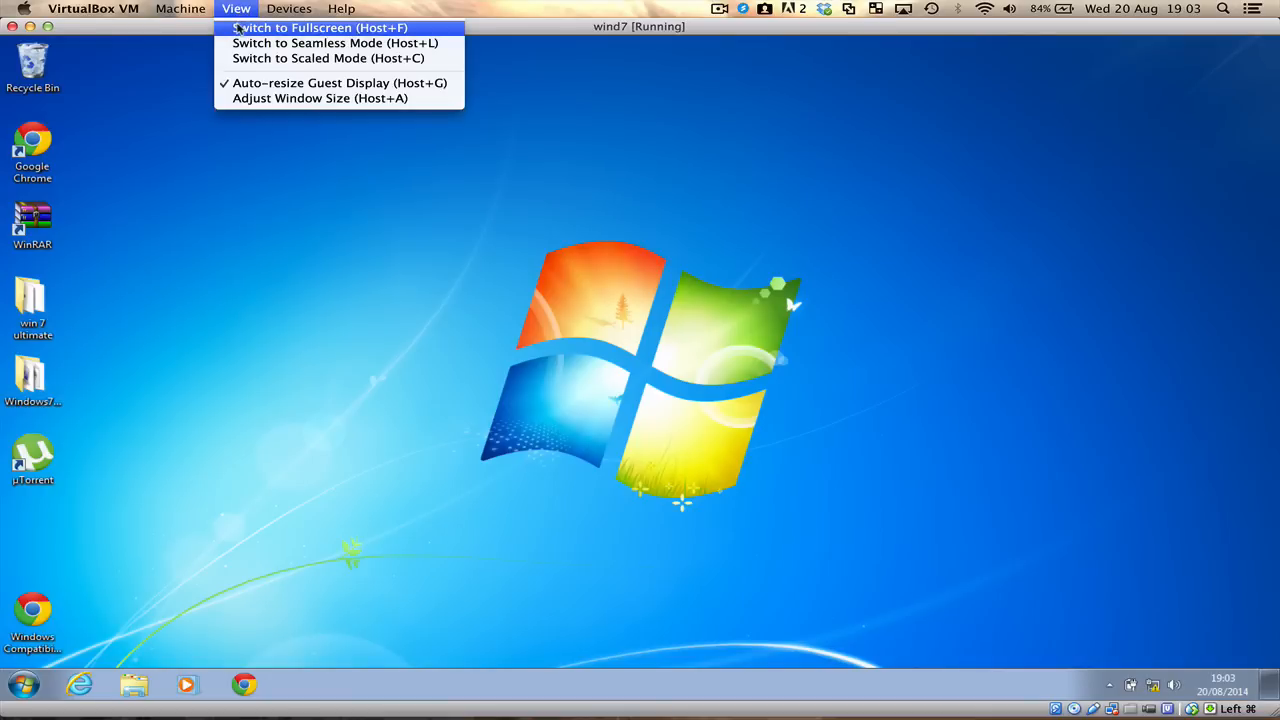
pyautogui.click(320, 28)
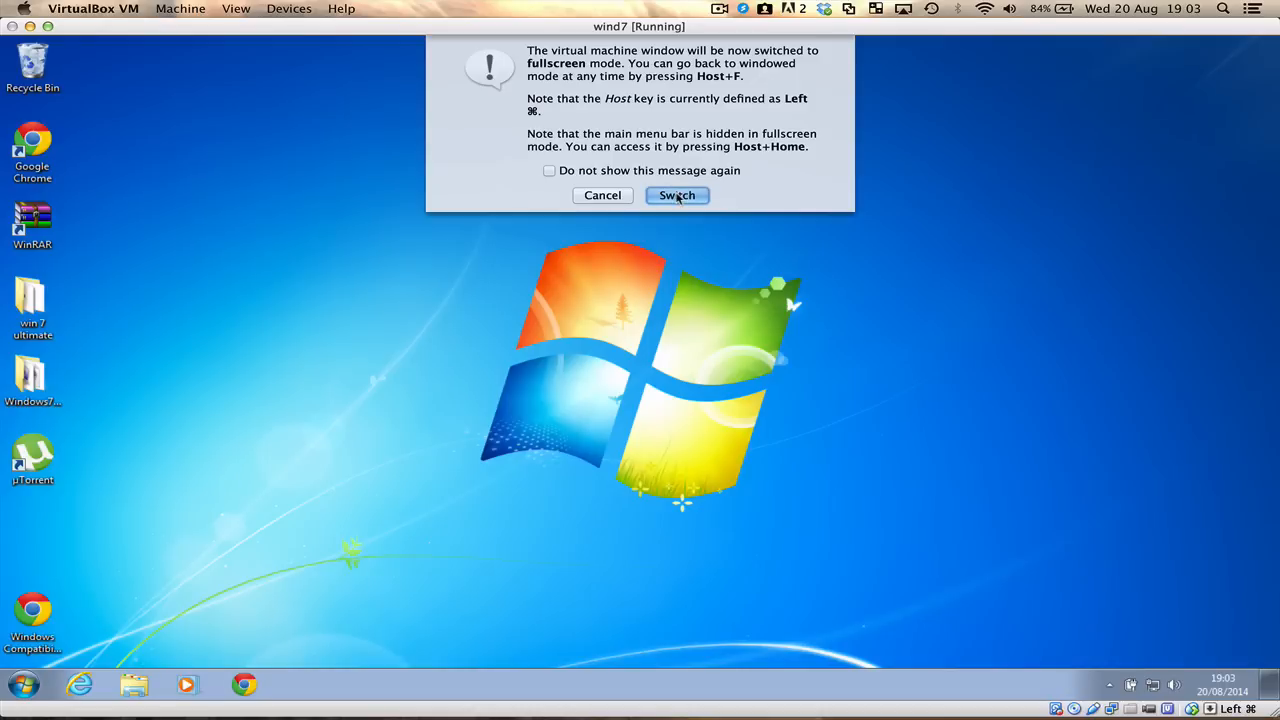
pyautogui.click(602, 196)
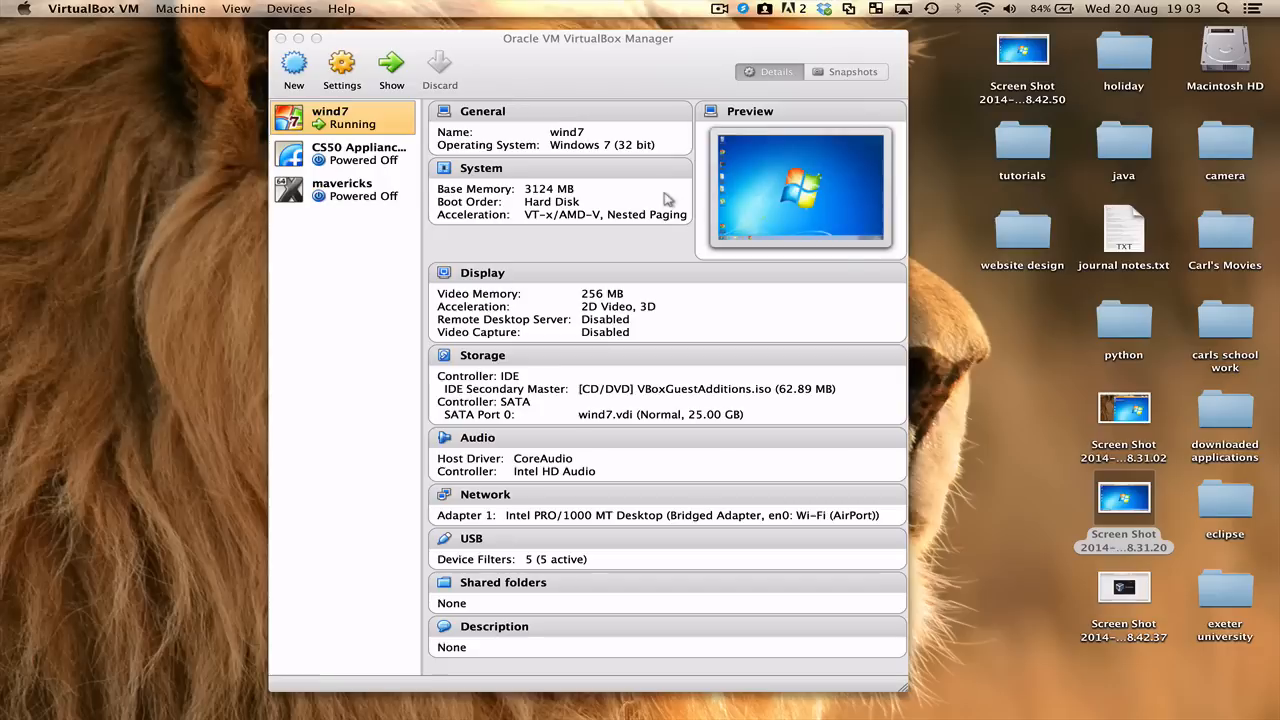